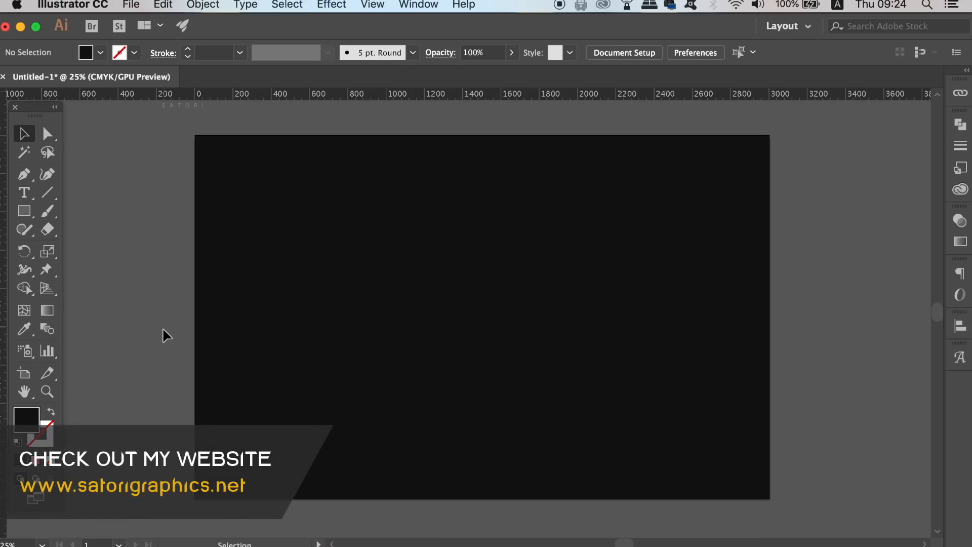
Adjust and confirm the Smart Guides preferences
click(73, 5)
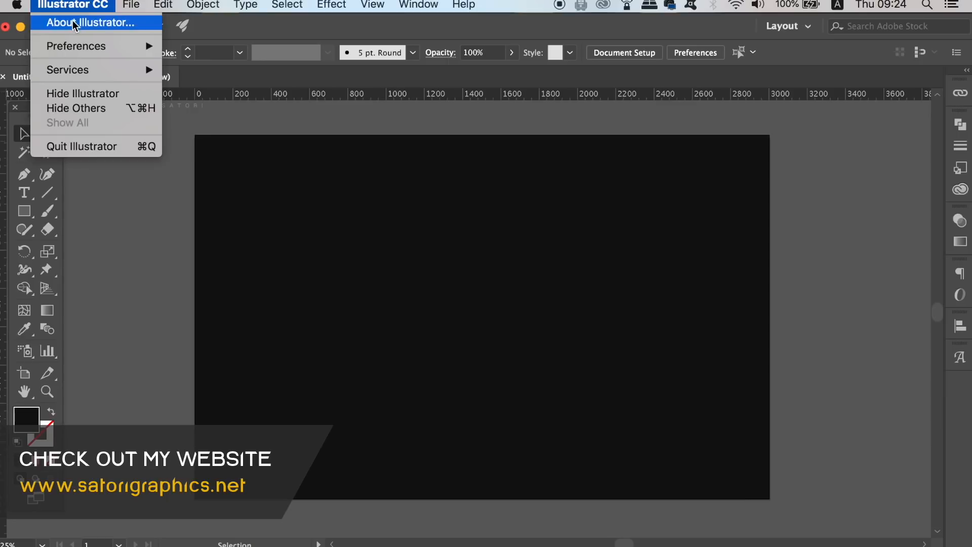
mouse_move(76, 46)
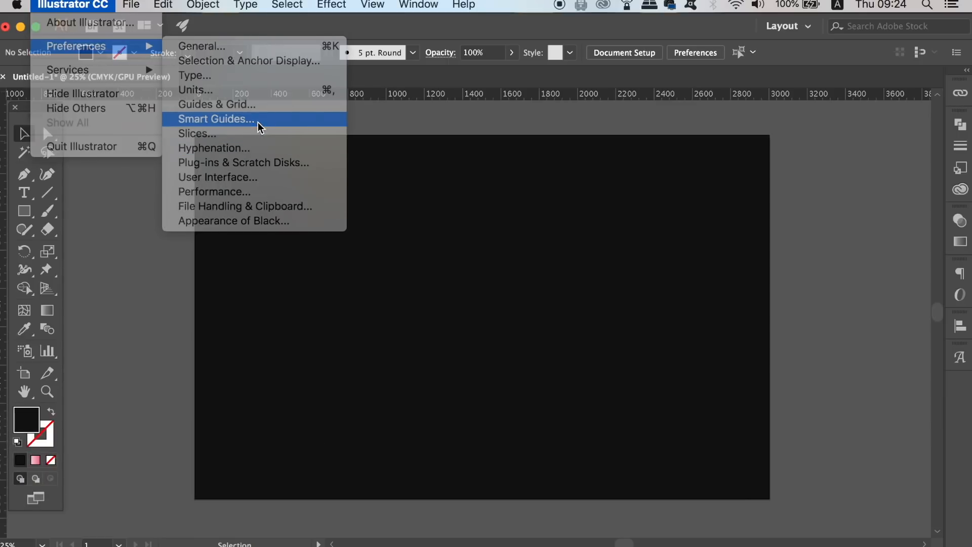
click(215, 119)
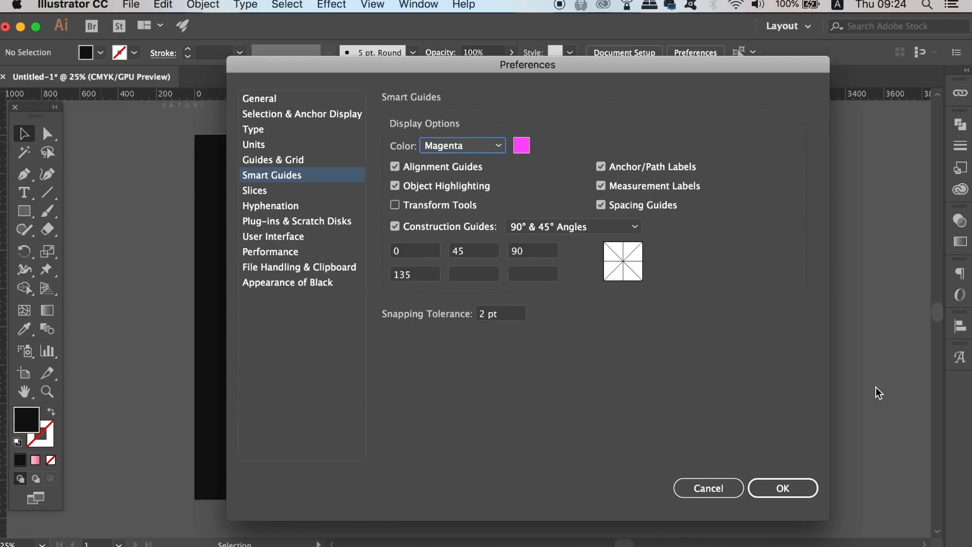
mouse_move(771, 452)
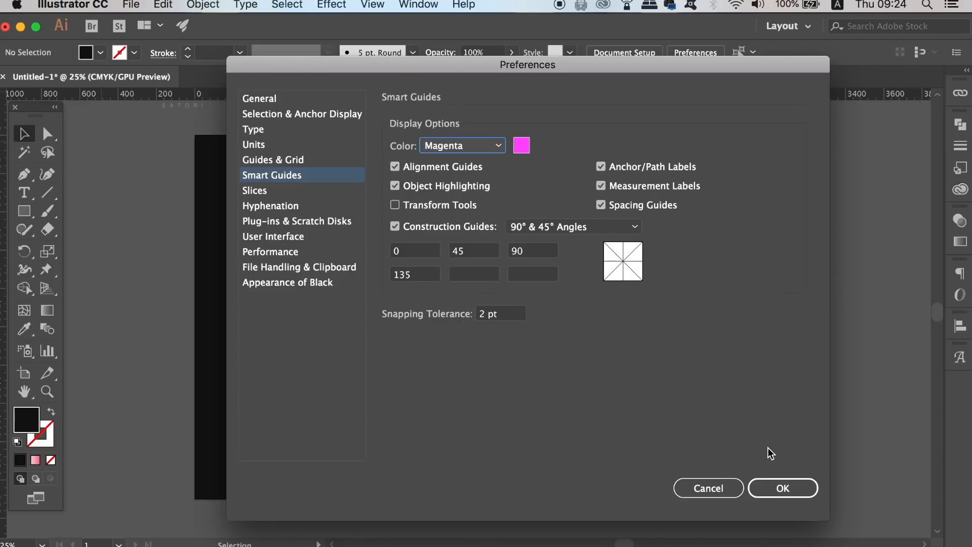
click(782, 488)
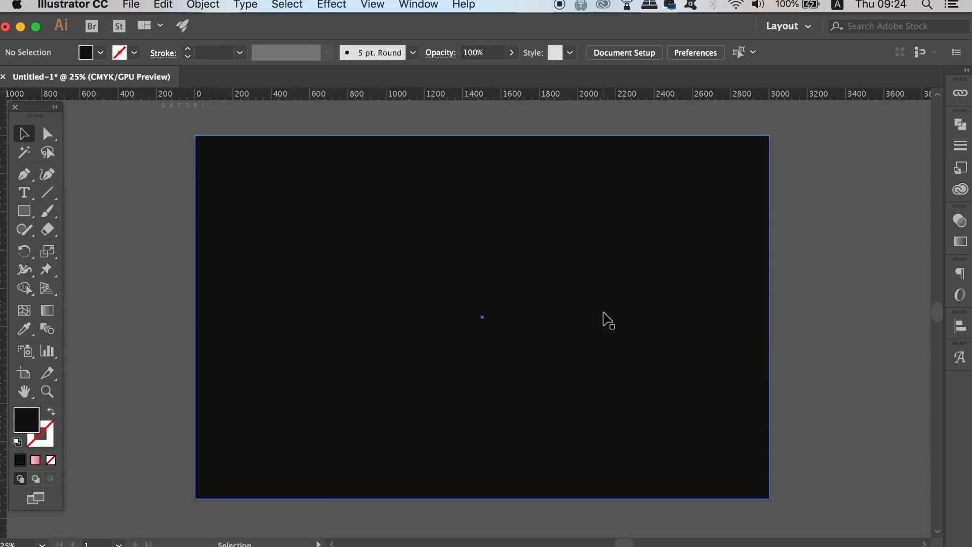
Select the dark background rectangle and lock it in place
click(202, 5)
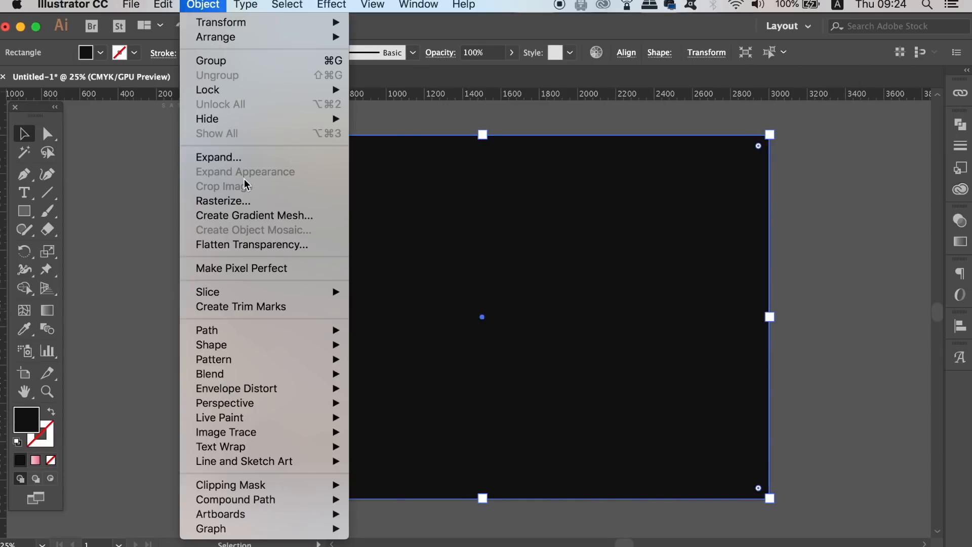
mouse_move(208, 90)
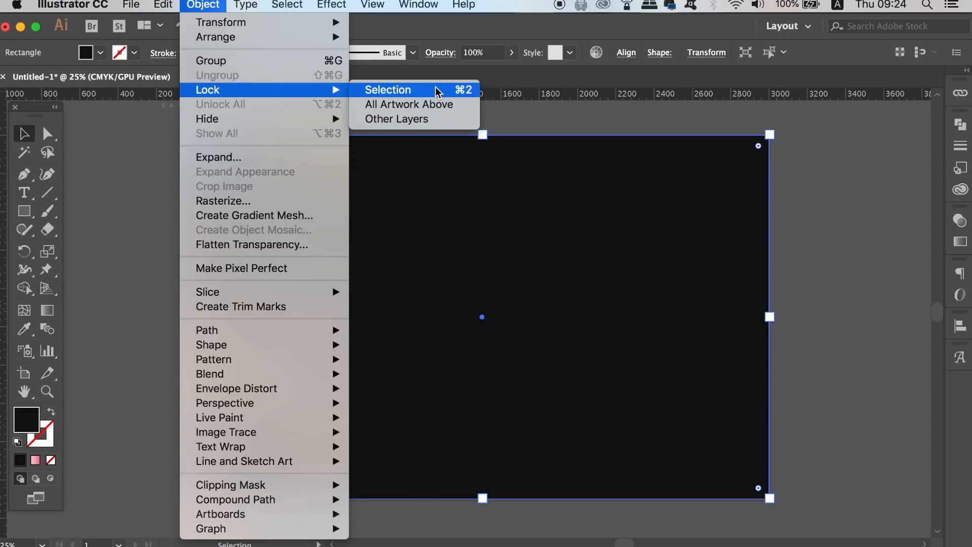
click(387, 90)
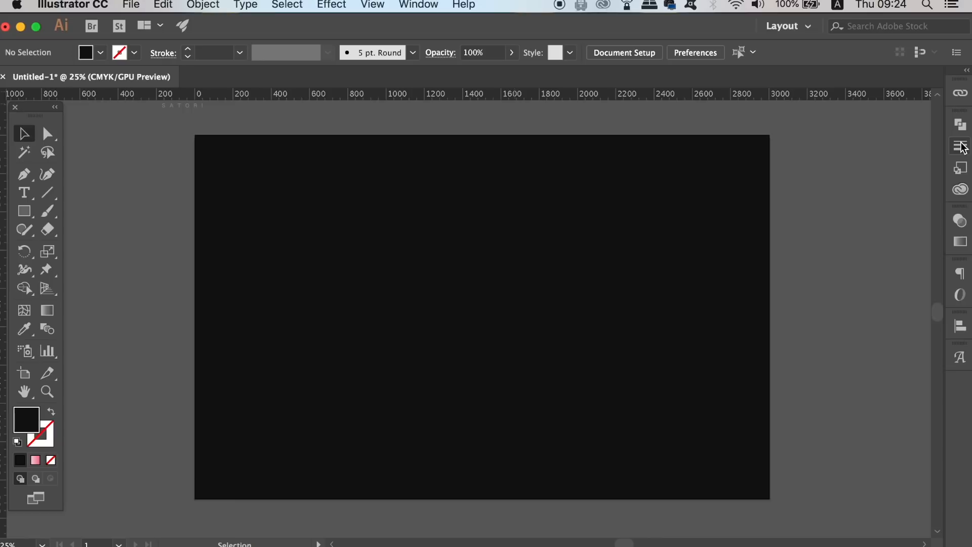
click(959, 221)
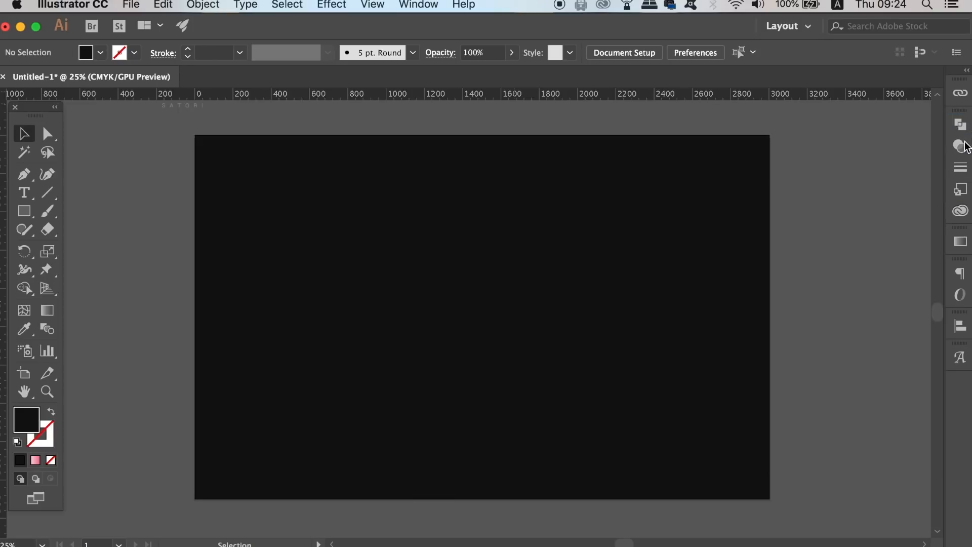
click(418, 5)
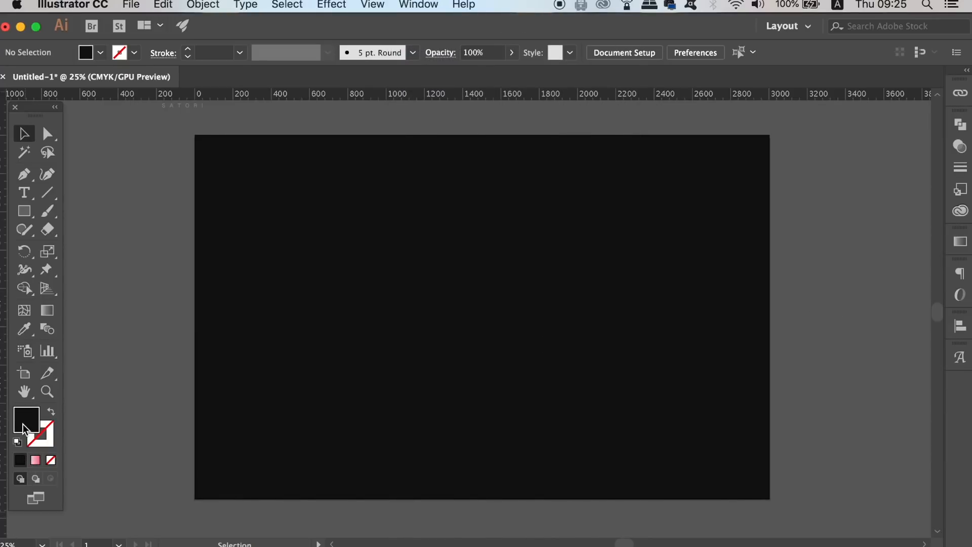
Pick a light blue fill for the first triangle and return to the Selection tool
double_click(26, 418)
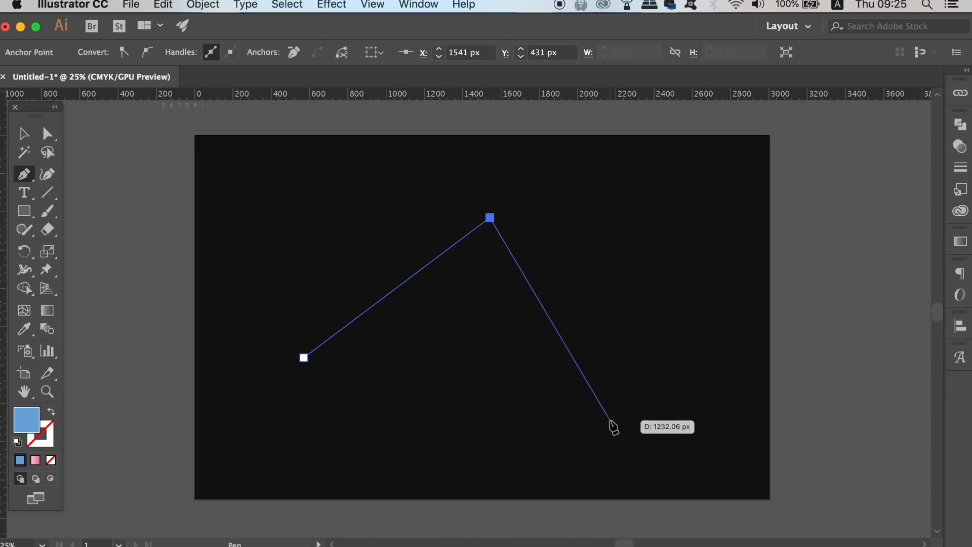
key(v)
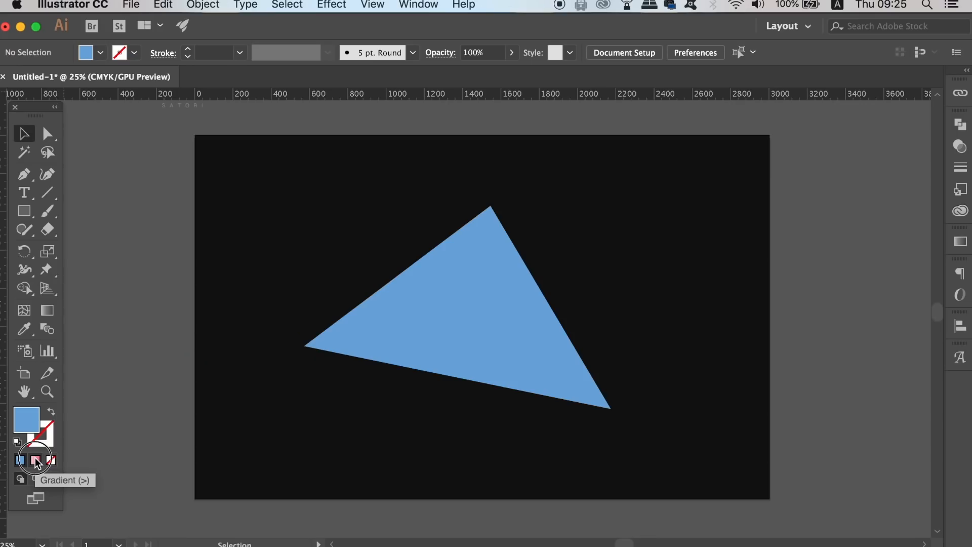
Fill the second triangle with a pink-to-red gradient, nudging the midpoint toward red
click(36, 458)
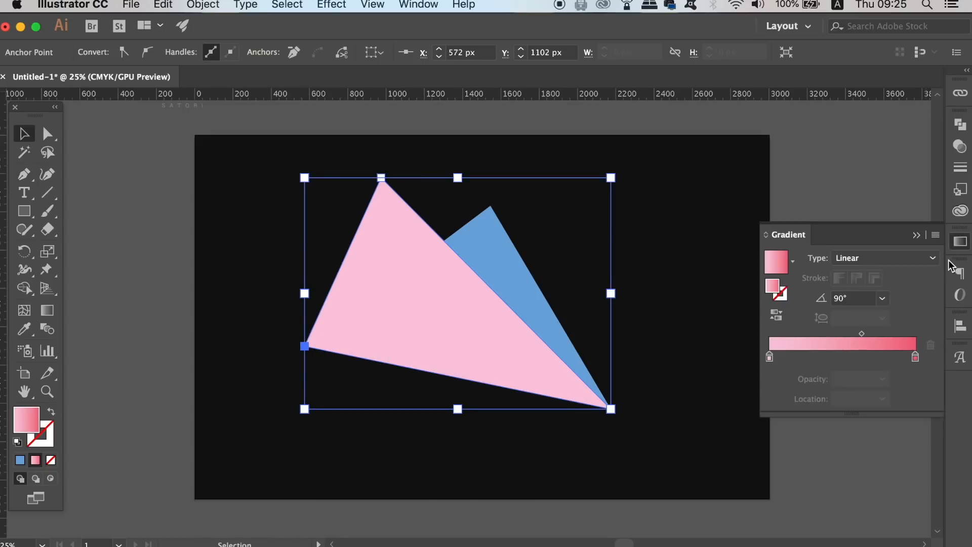
mouse_move(862, 340)
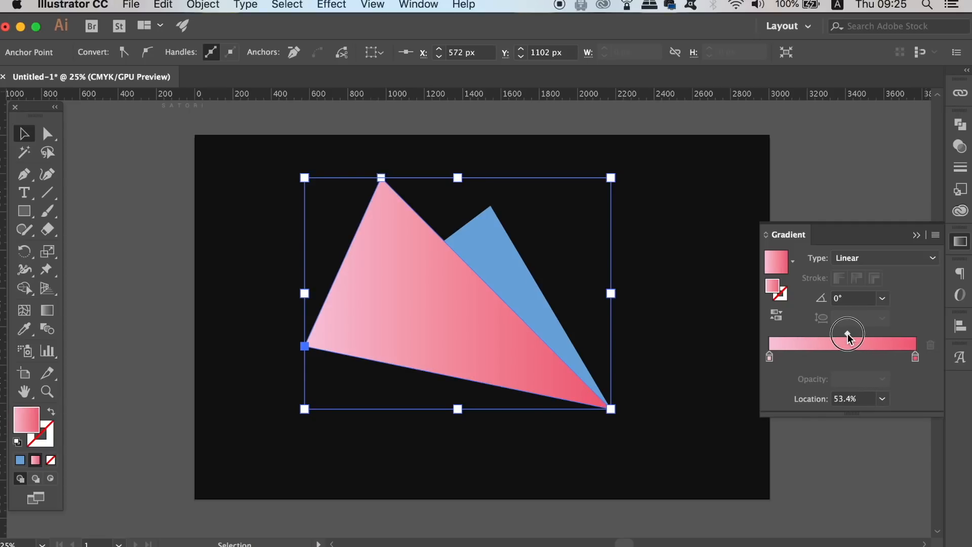
drag(848, 334, 851, 334)
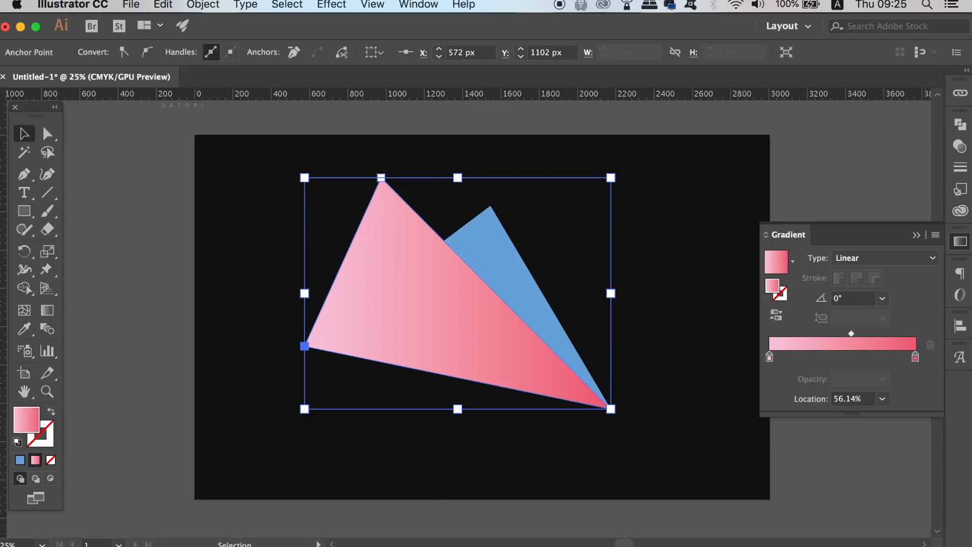
click(960, 146)
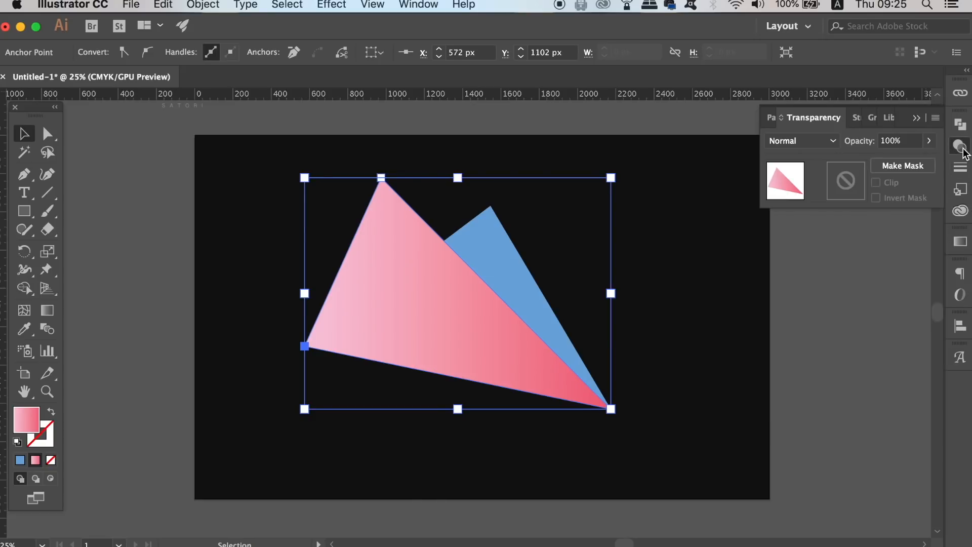
click(802, 140)
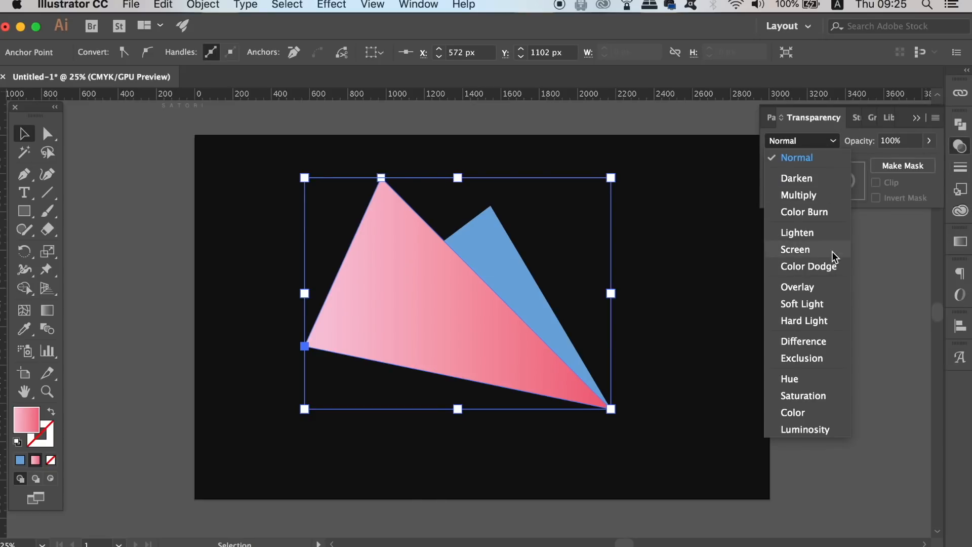
click(797, 286)
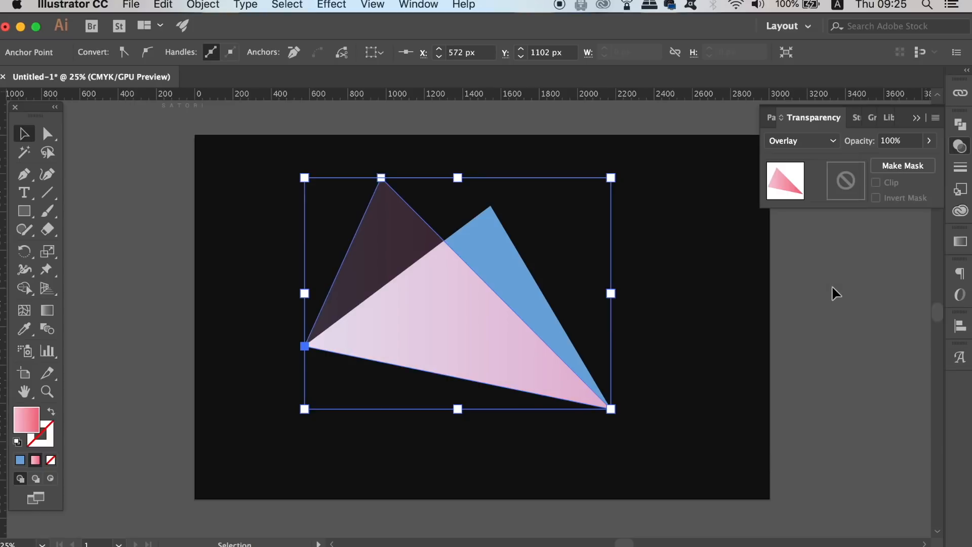
click(802, 140)
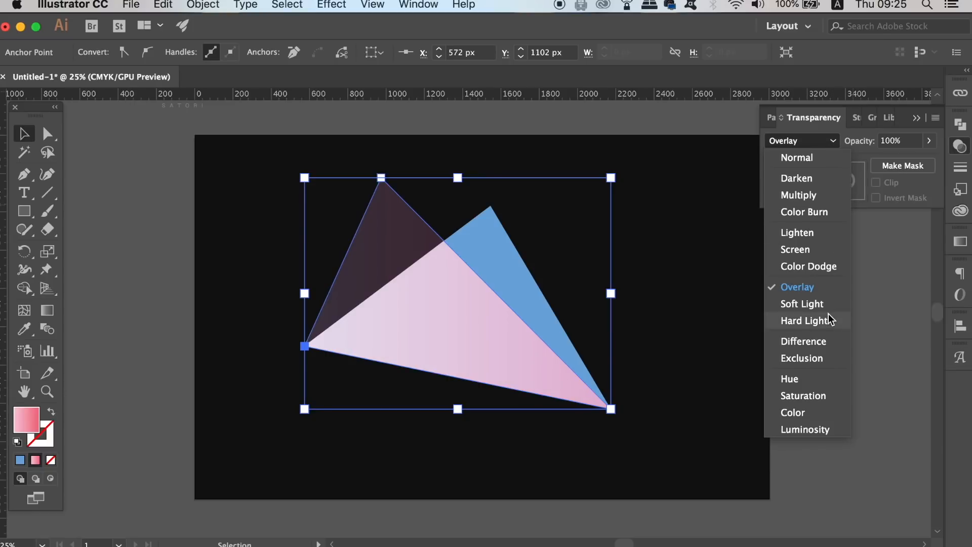
click(801, 303)
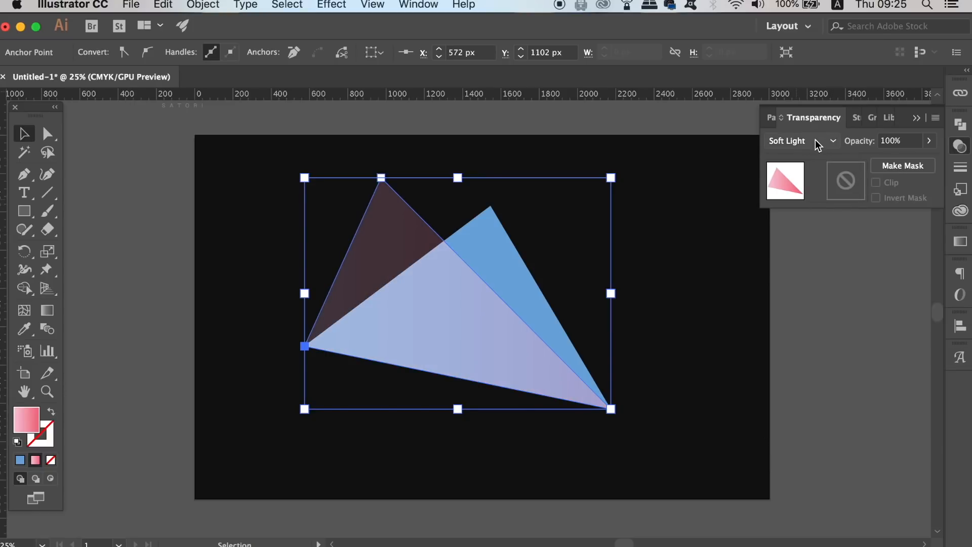
click(865, 326)
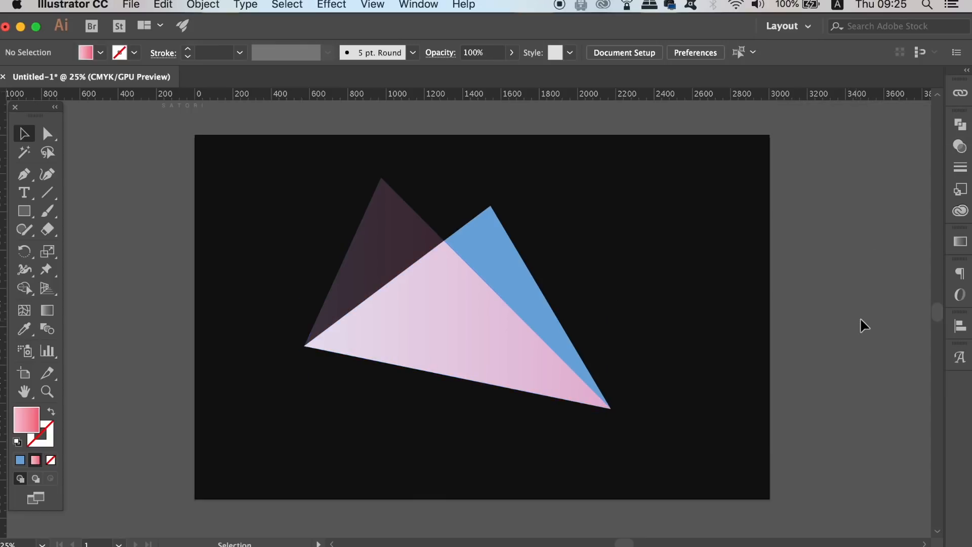
mouse_move(769, 375)
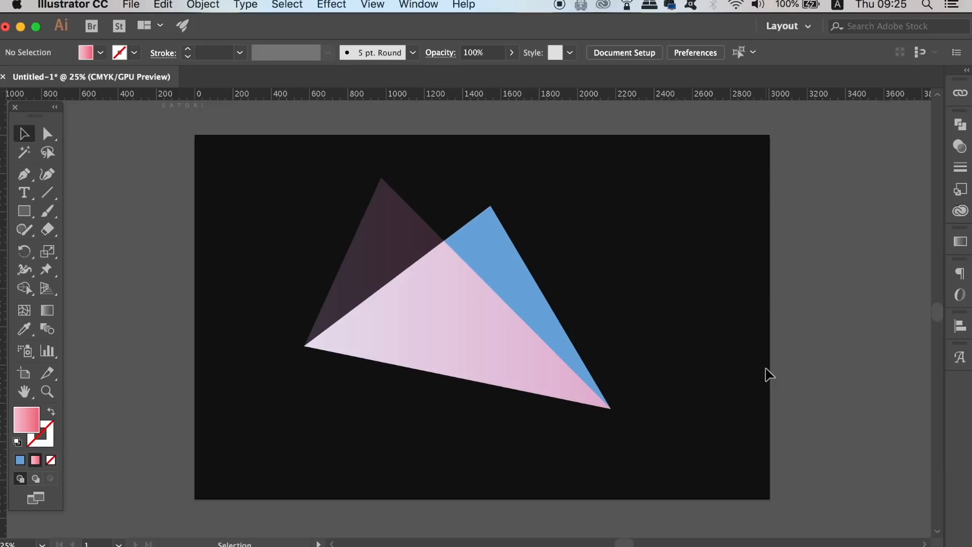
click(24, 174)
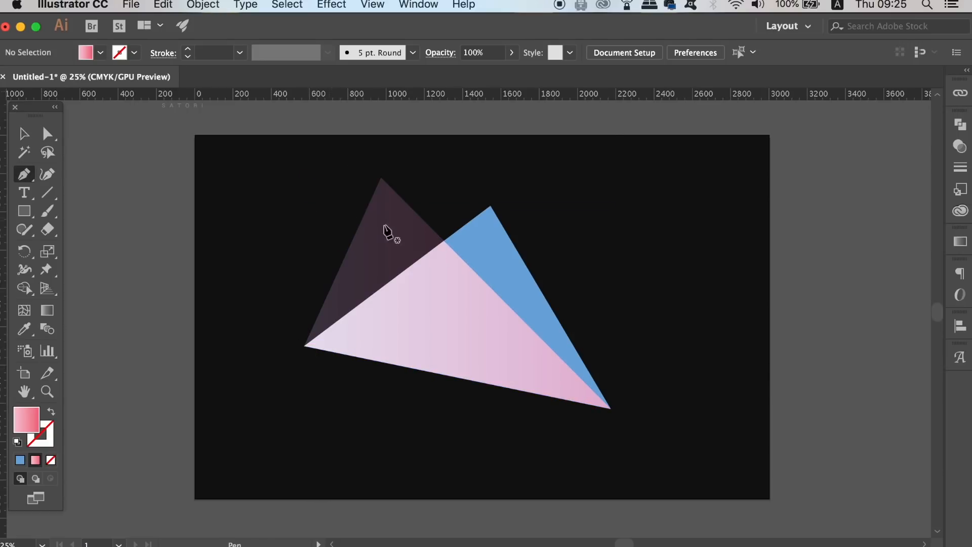
Draw a new triangle and tint its gradient end stop toward muted magenta
click(610, 408)
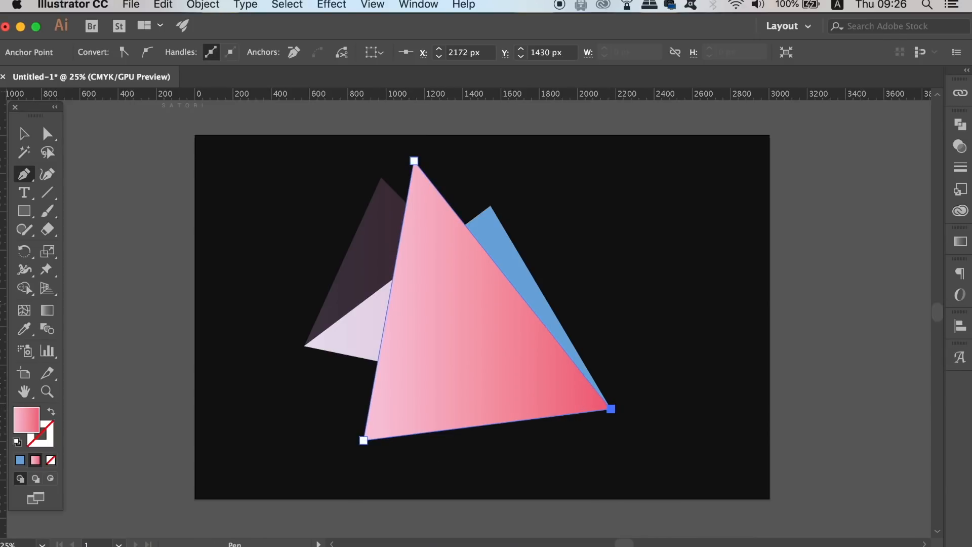
click(959, 242)
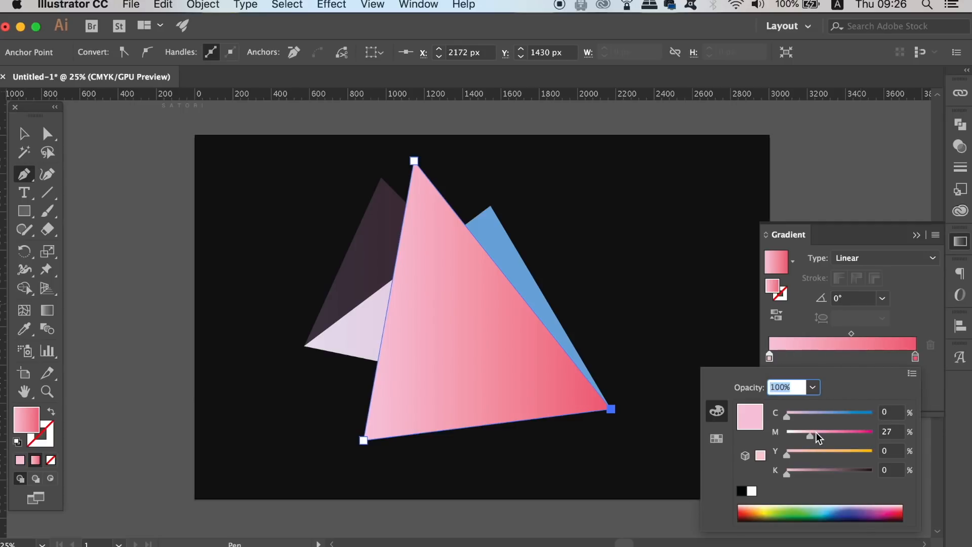
drag(810, 436, 825, 436)
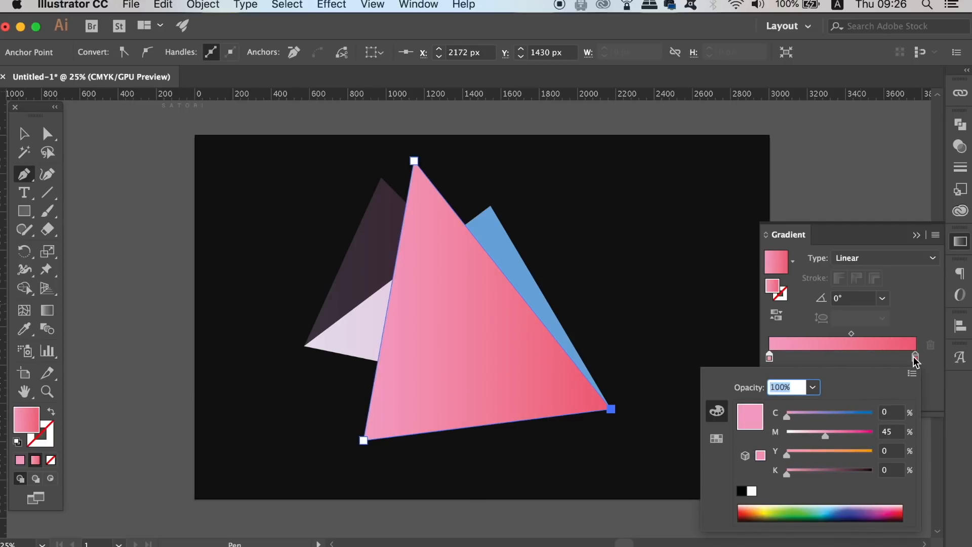
drag(786, 416, 810, 416)
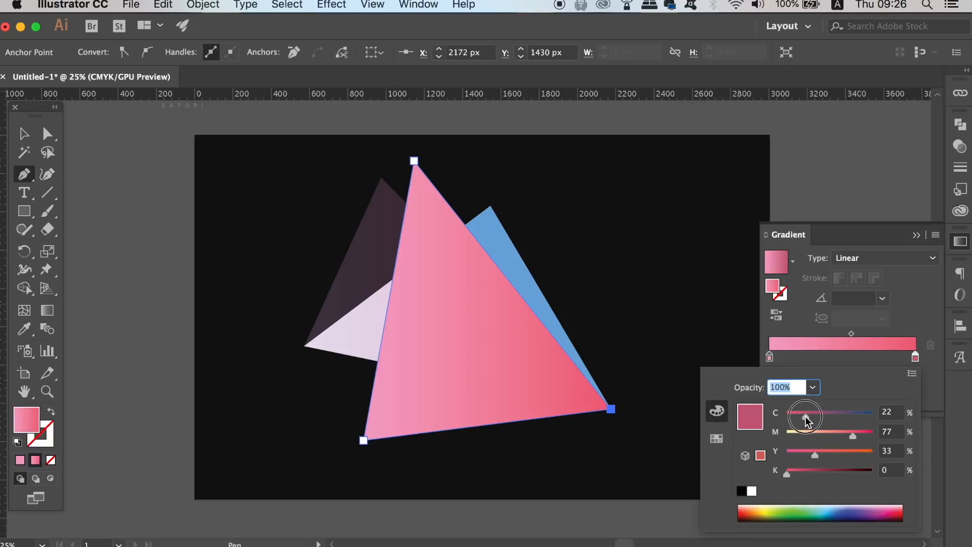
drag(806, 411, 823, 411)
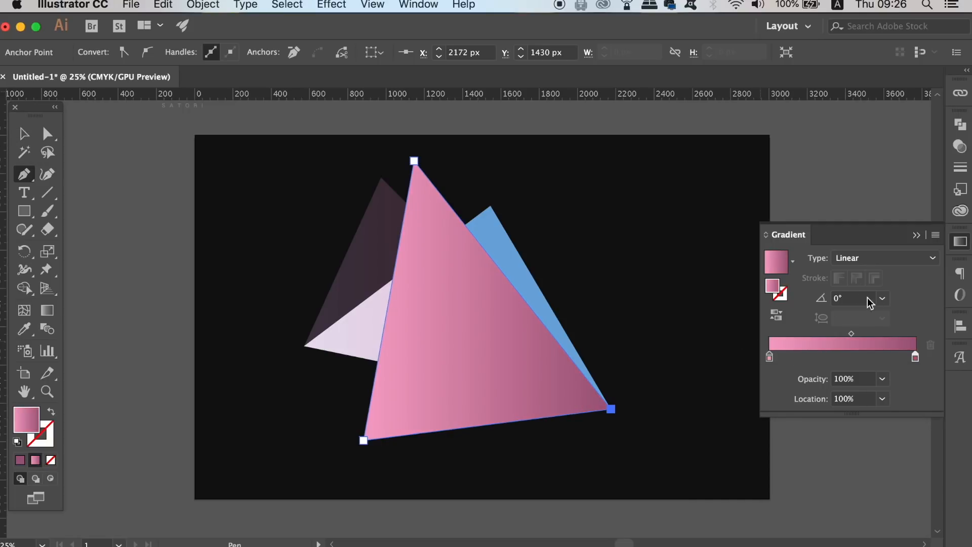
Set the gradient angle to 30° and apply a blend mode
click(881, 298)
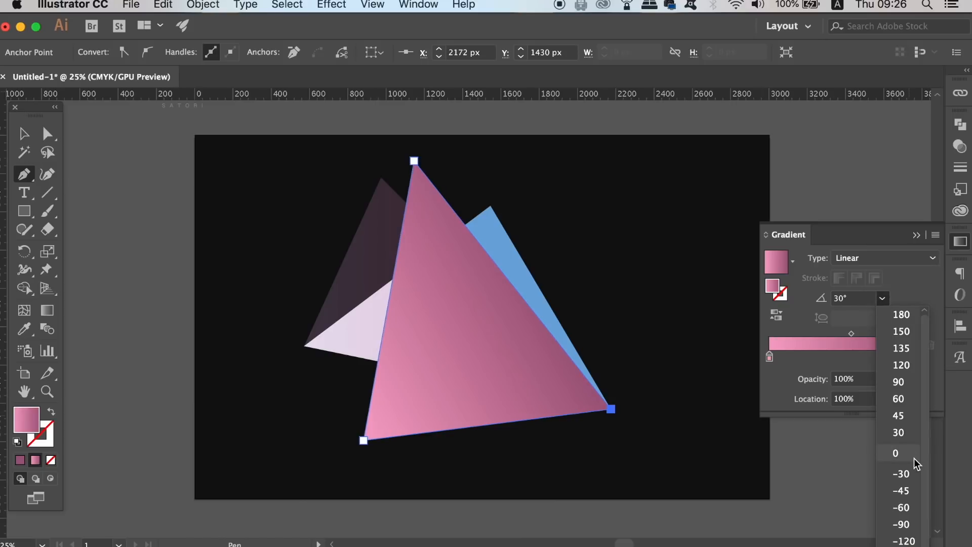
click(900, 474)
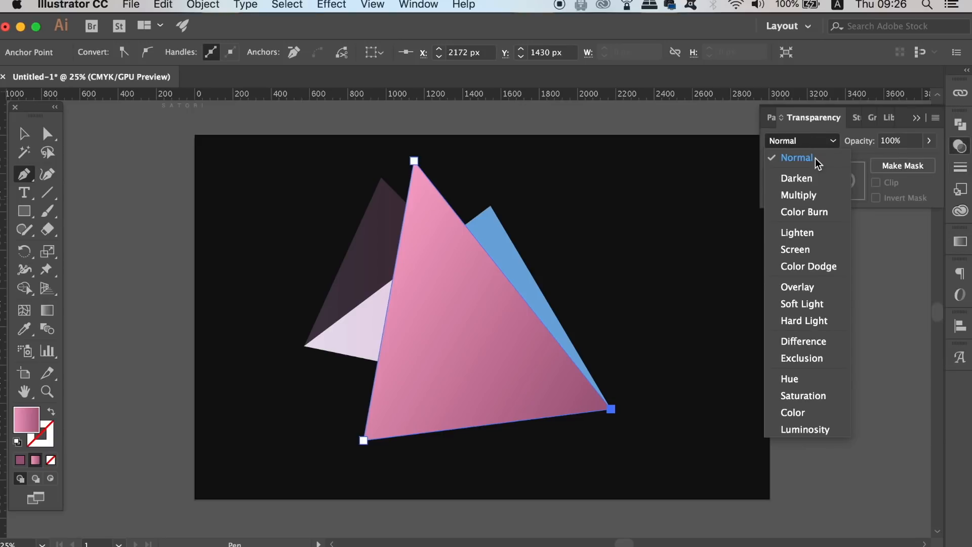
click(801, 304)
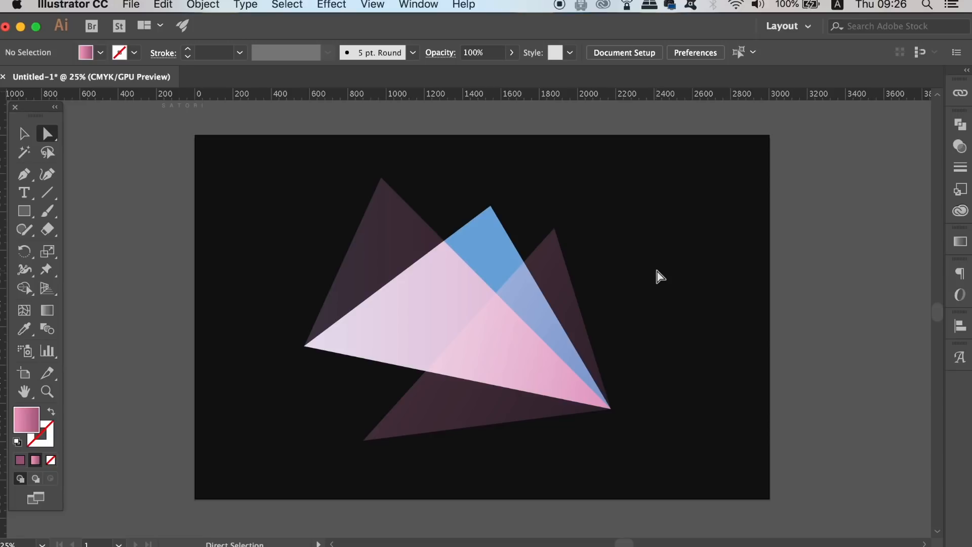
mouse_move(619, 284)
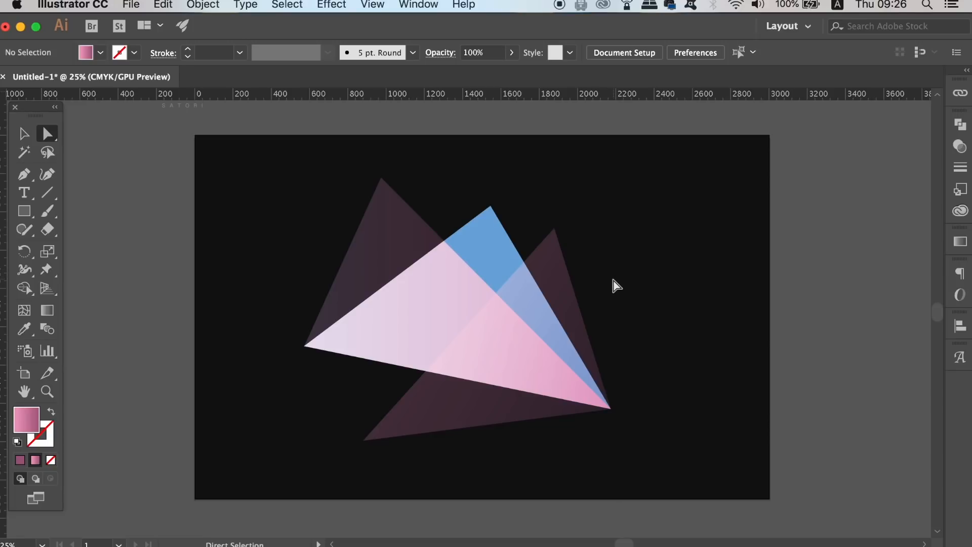
Switch back to the Pen tool for the tall narrow triangle
click(24, 174)
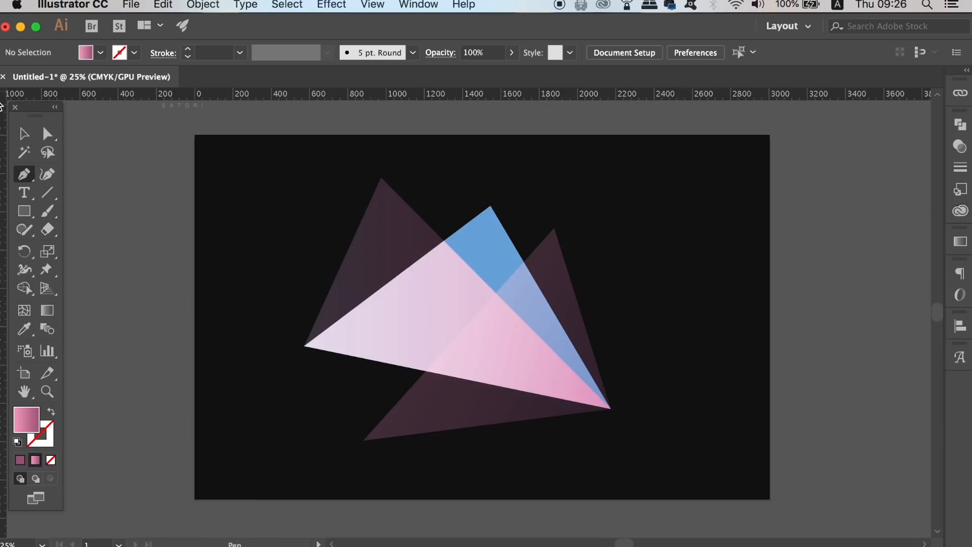
mouse_move(434, 203)
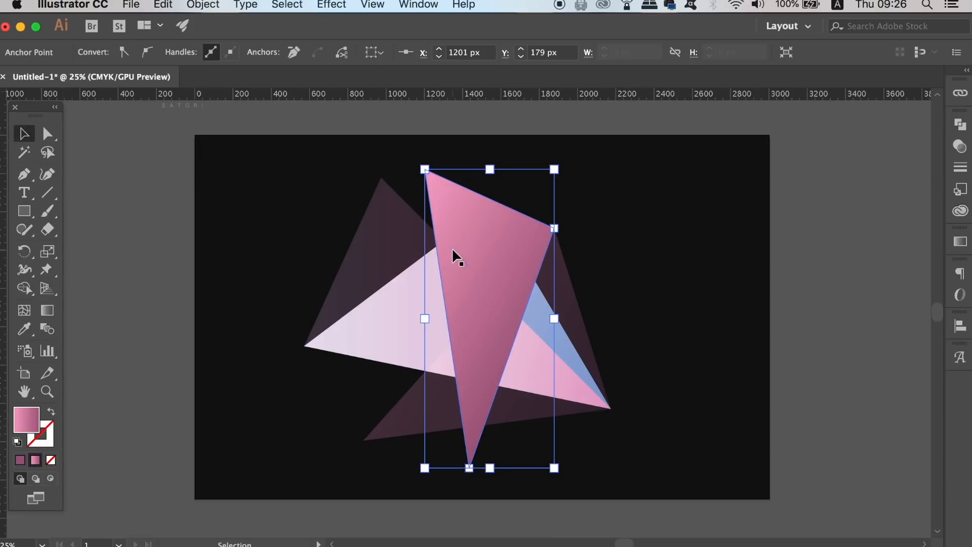
mouse_move(521, 279)
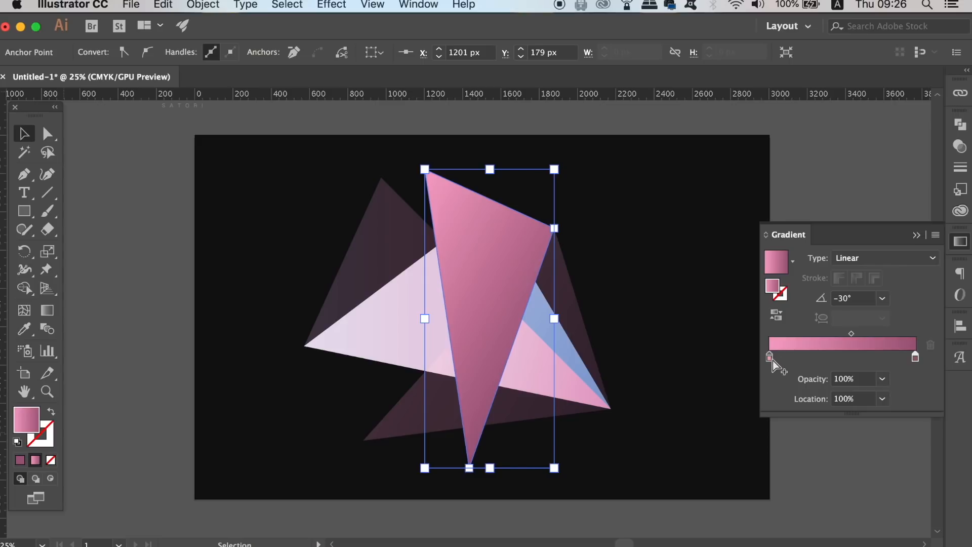
Shift the tall triangle's starting gradient stop toward purple
click(769, 357)
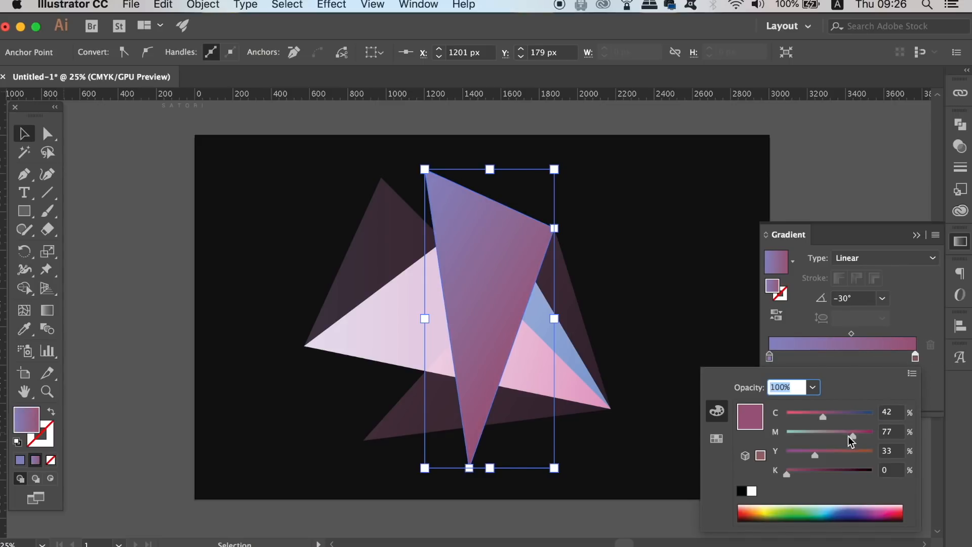
drag(823, 432, 862, 431)
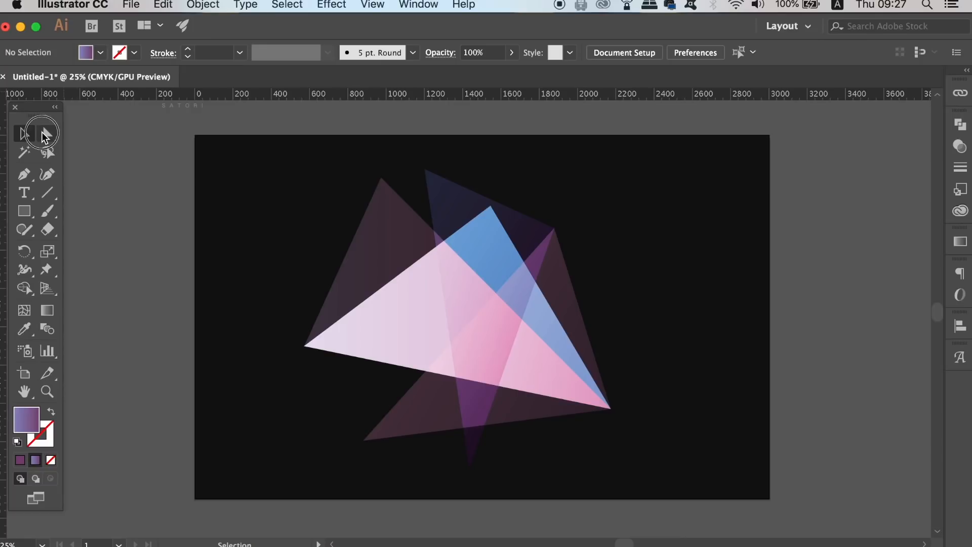
Drag triangle corners with Direct Selection so the blue triangle points downward
click(47, 133)
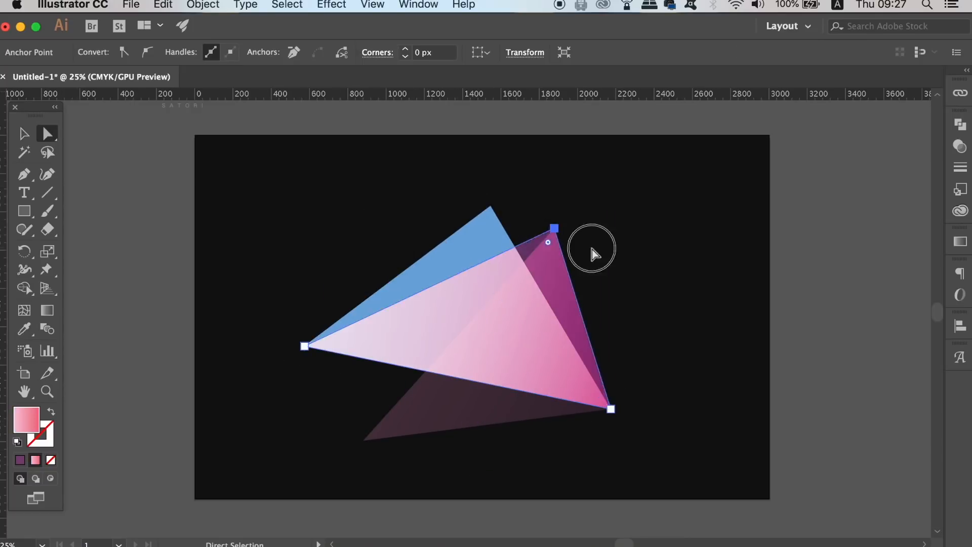
drag(554, 226, 496, 505)
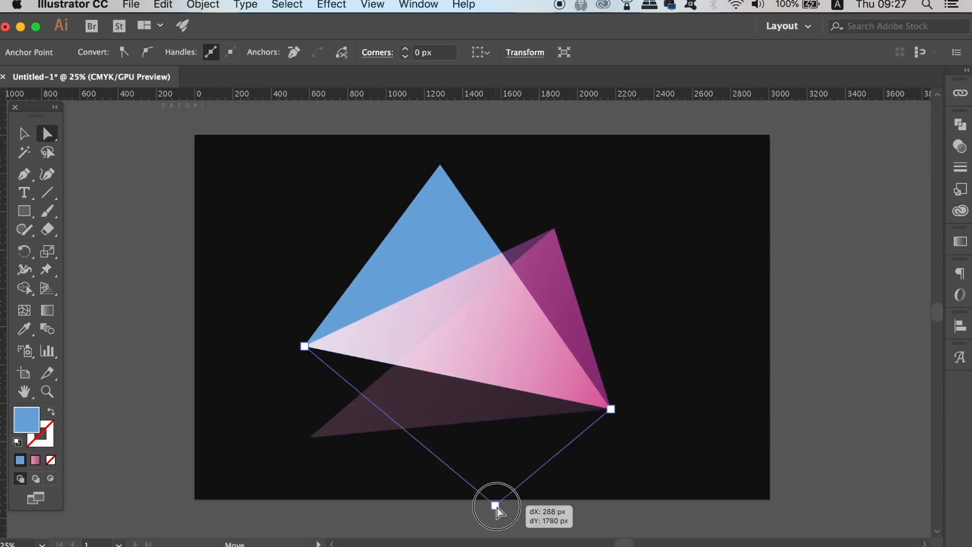
drag(496, 505, 347, 372)
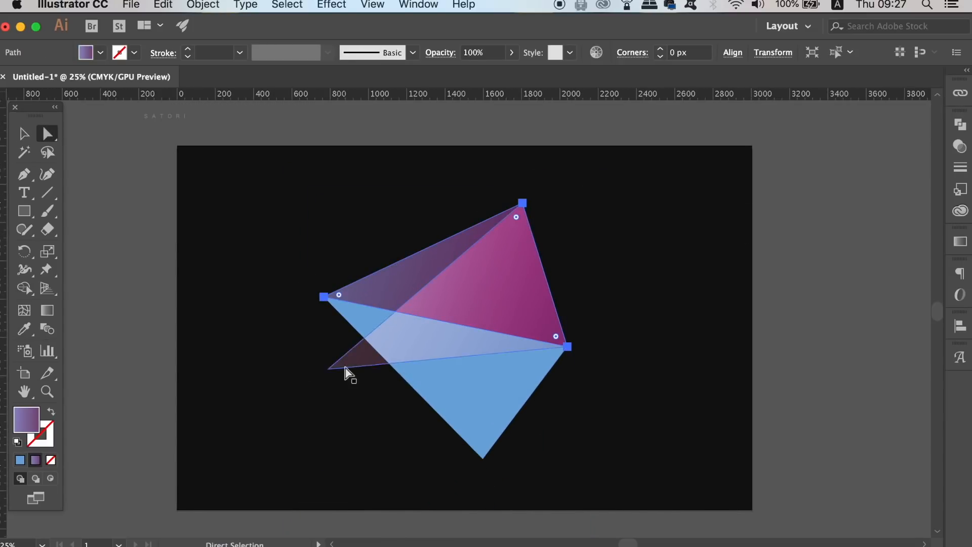